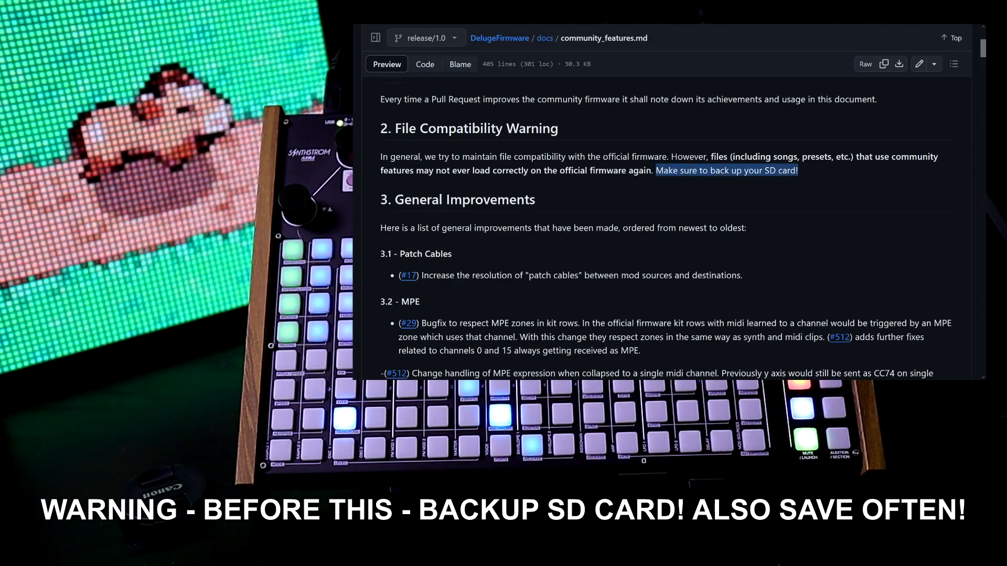
Scroll from the file compatibility warning through 3.3 MIDI to 3.5 Kits
scroll(down, 3)
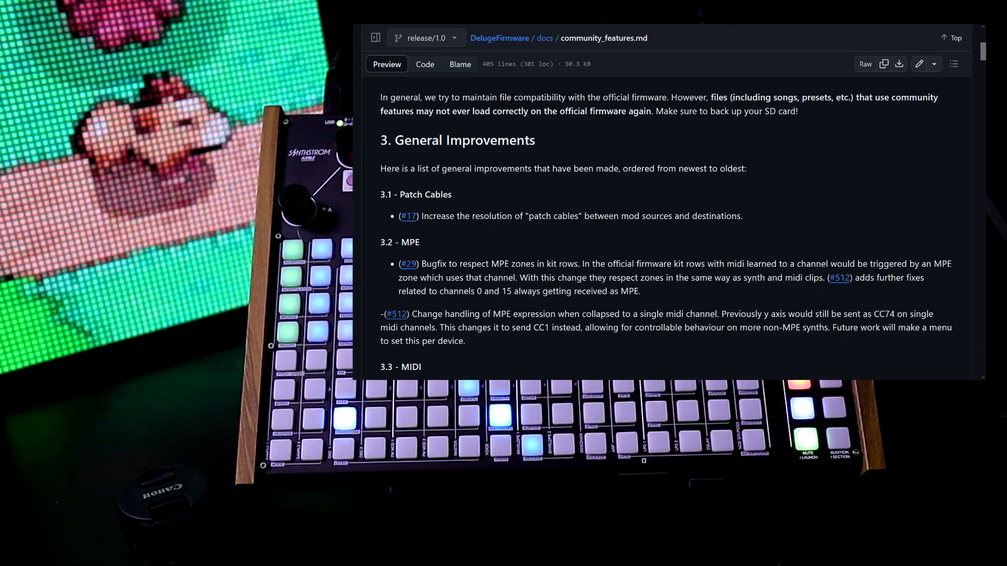
scroll(down, 3)
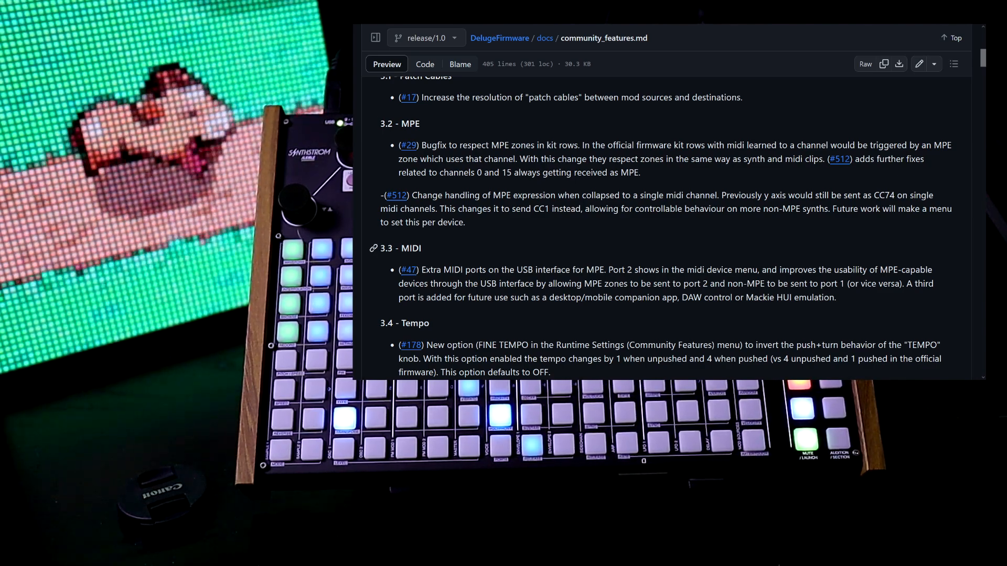
scroll(down, 3)
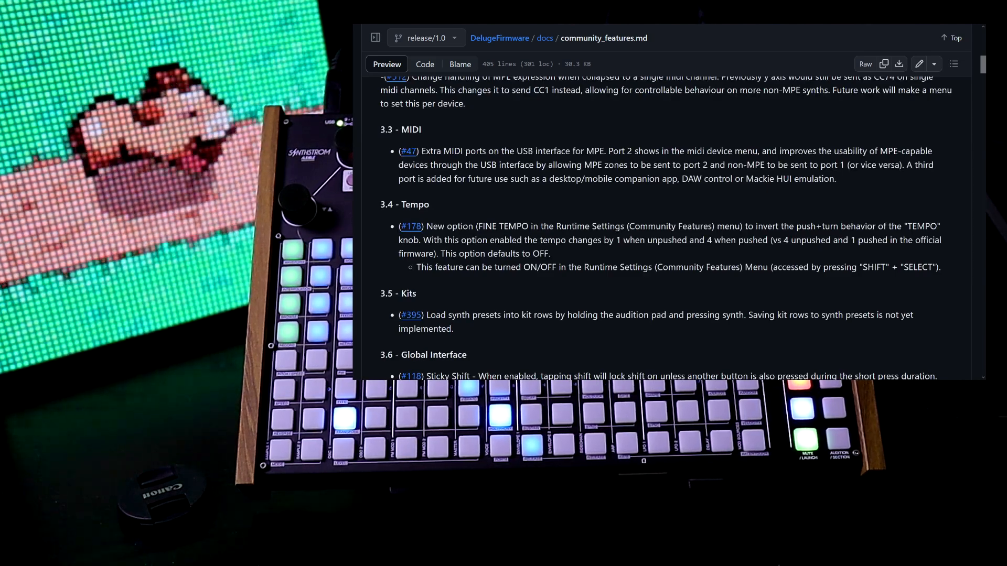
Scroll past sections 3.6–3.9 to the '4. New Features Added' heading
scroll(down, 3)
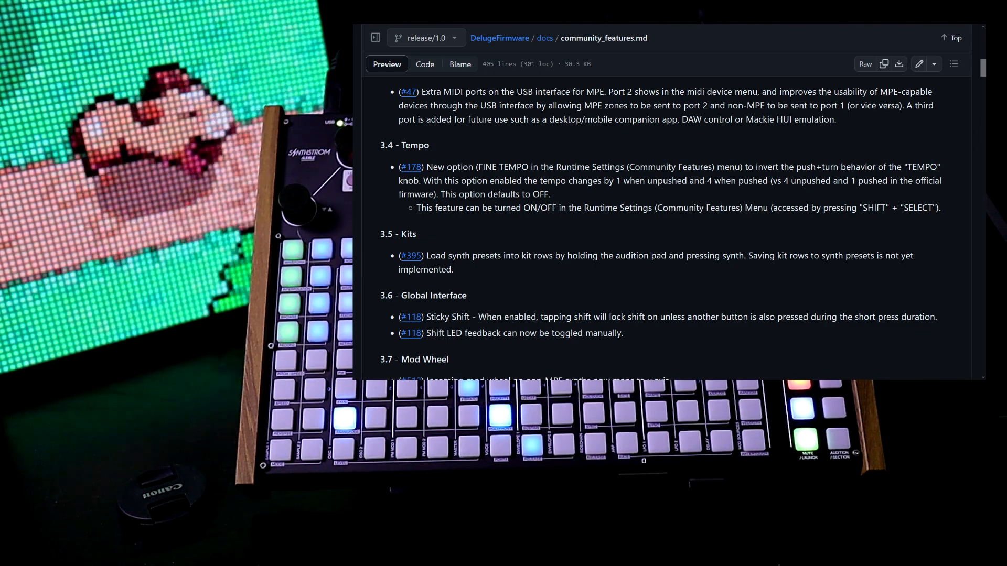
scroll(down, 3)
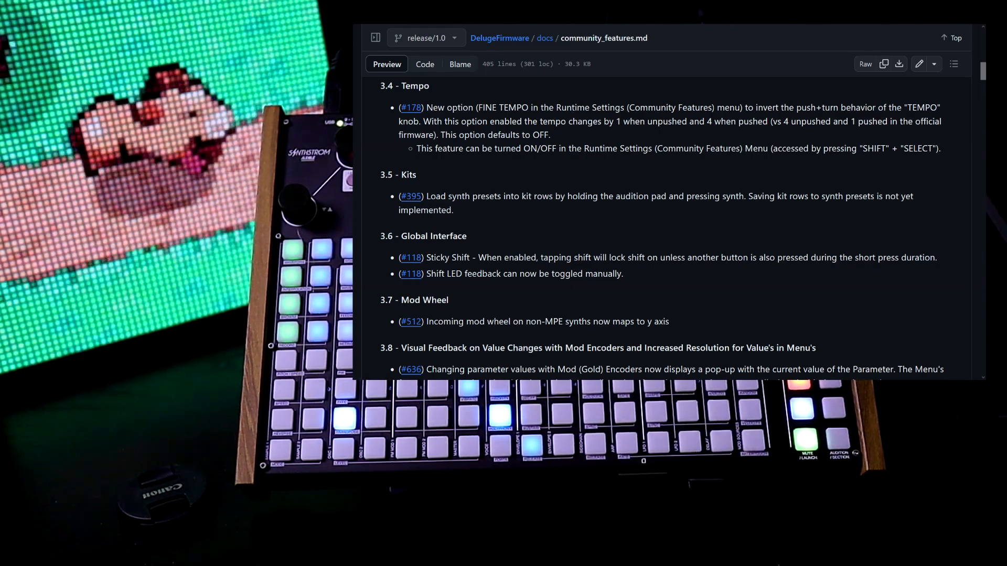
scroll(down, 3)
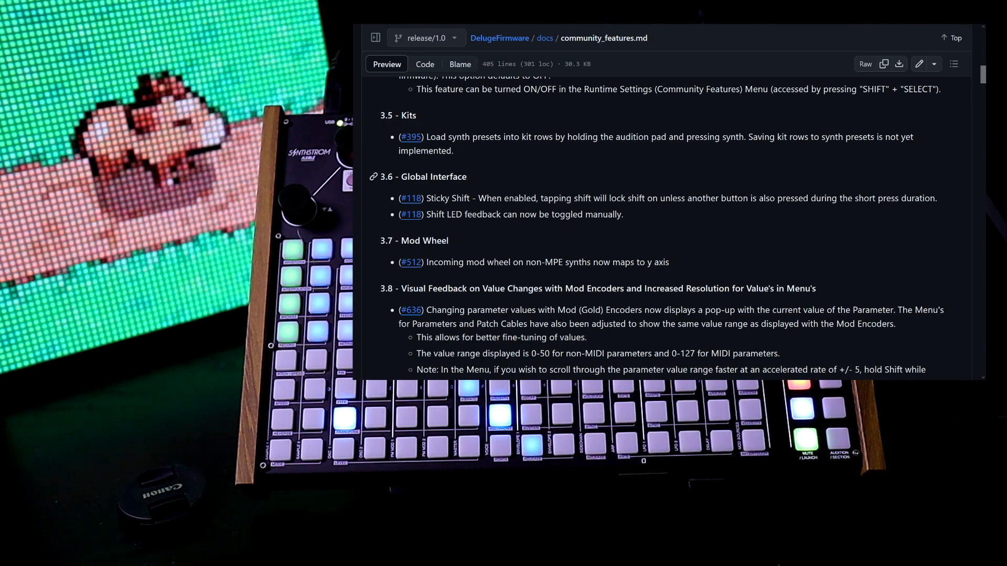
scroll(down, 3)
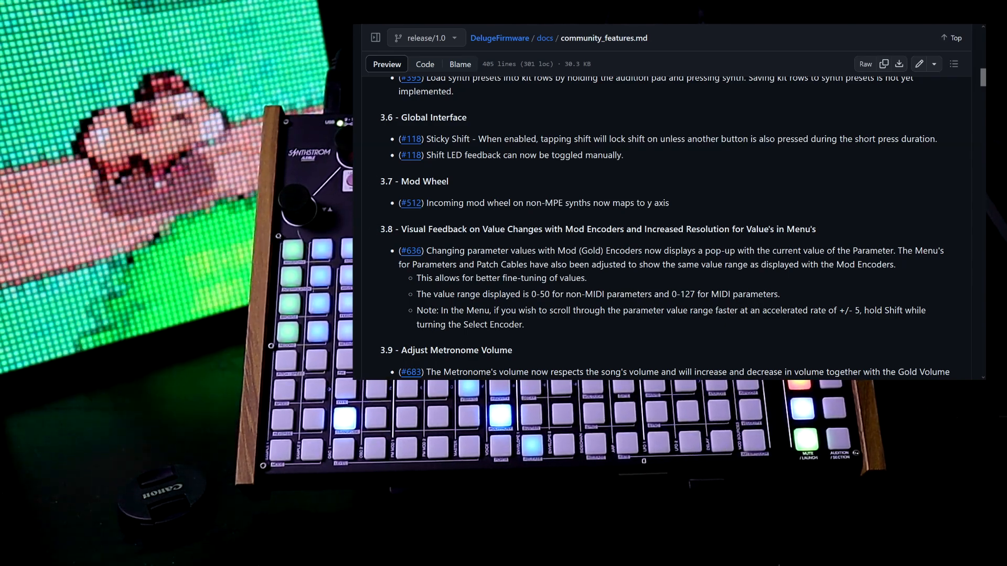
scroll(down, 3)
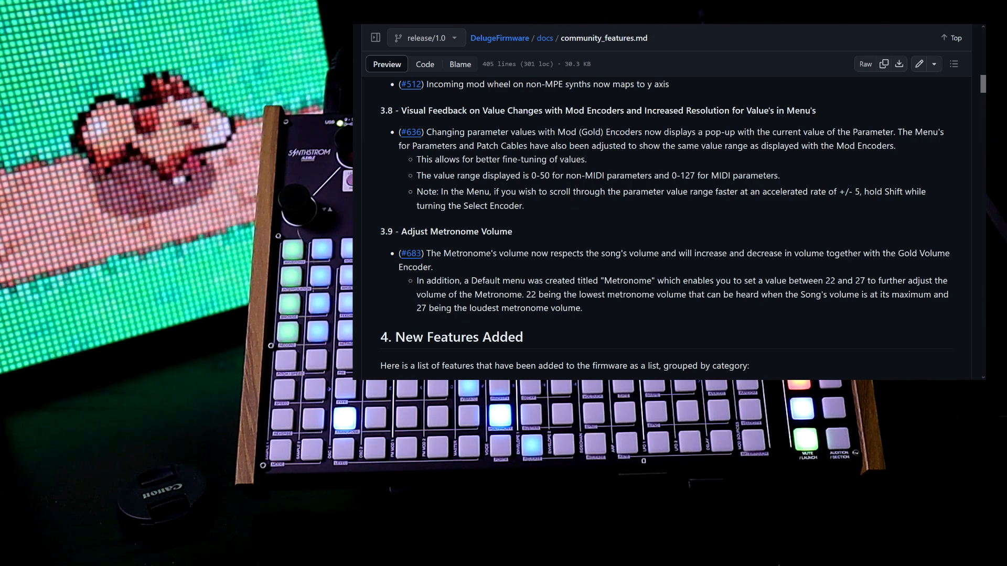
mouse_move(410, 132)
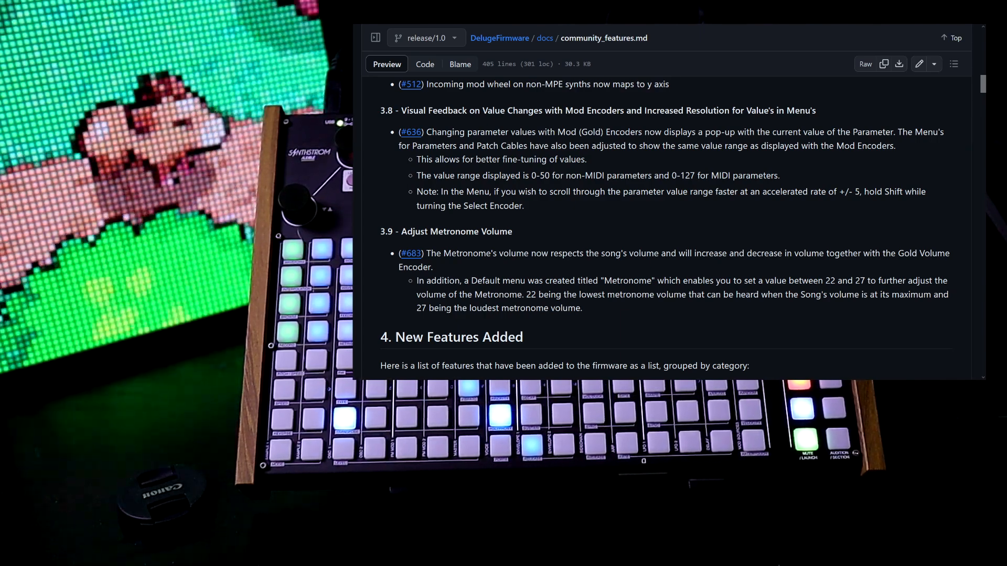
Scroll through Master Compressor, Row Colour, Fill Clips and Catch Notes to 4.1.5 New Grid Layout
scroll(down, 3)
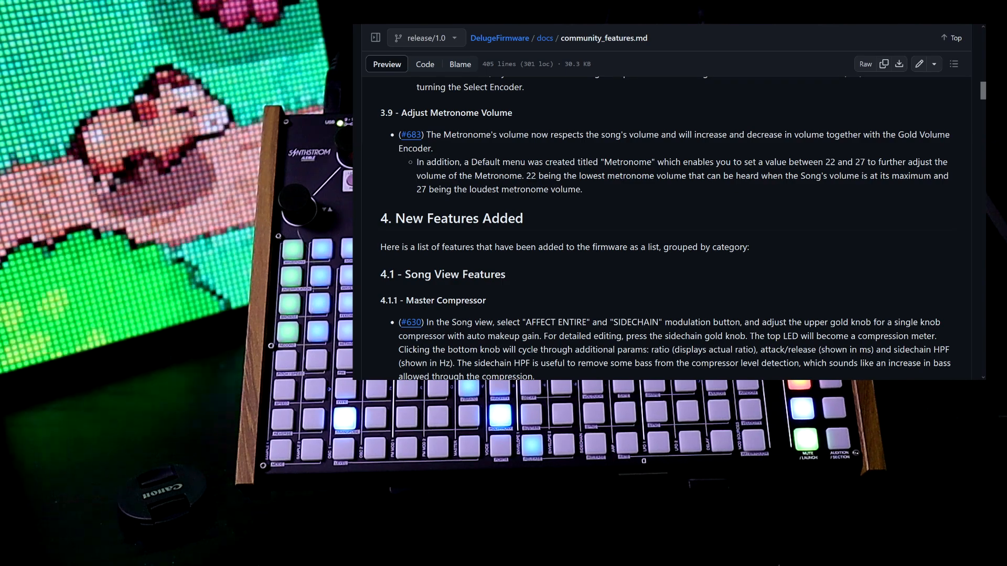
scroll(down, 3)
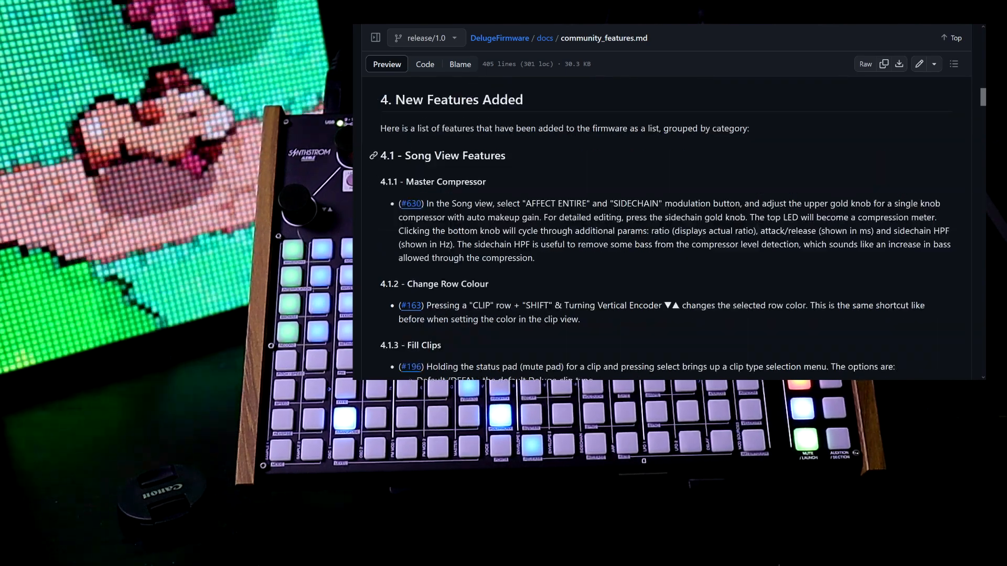
scroll(down, 3)
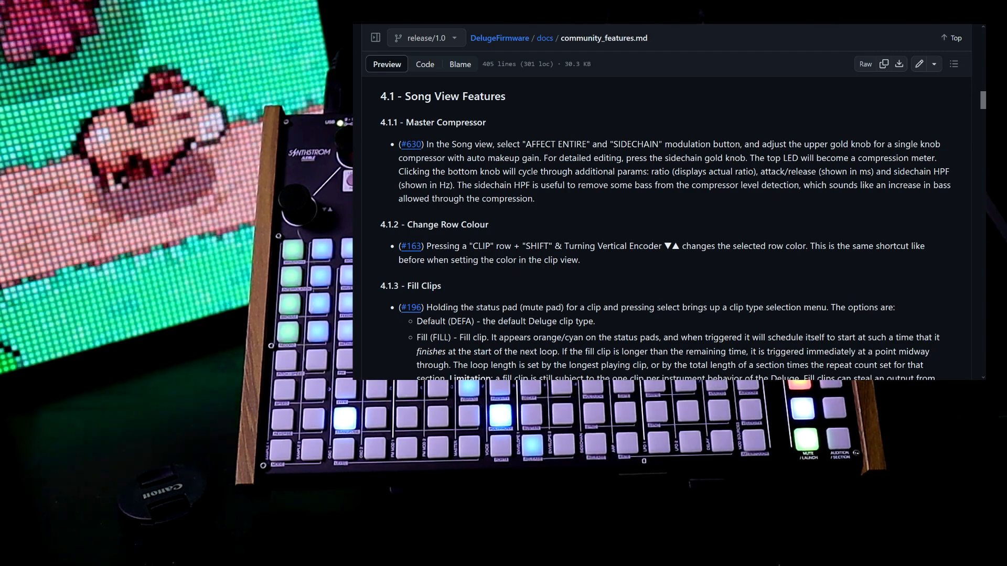
scroll(down, 3)
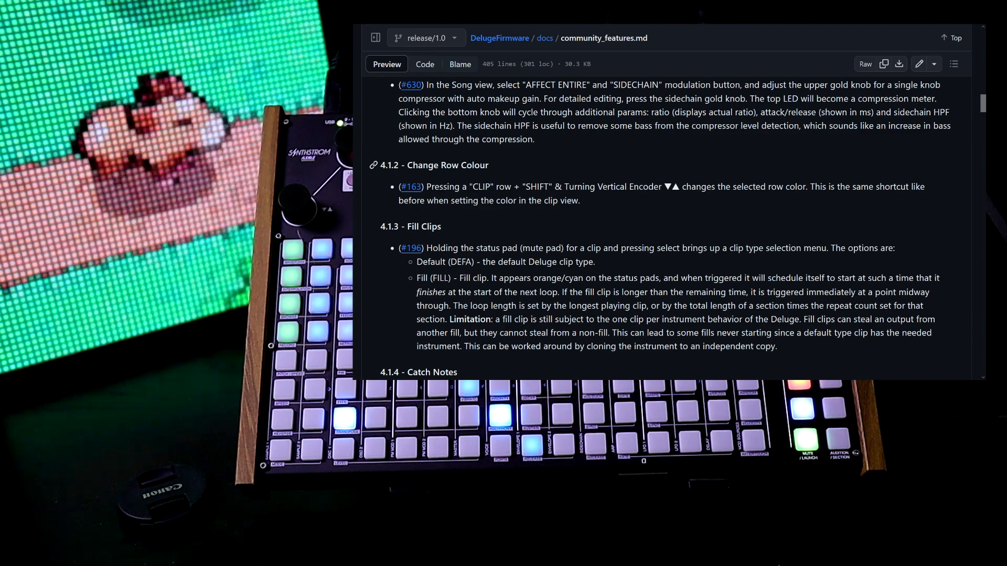
scroll(down, 3)
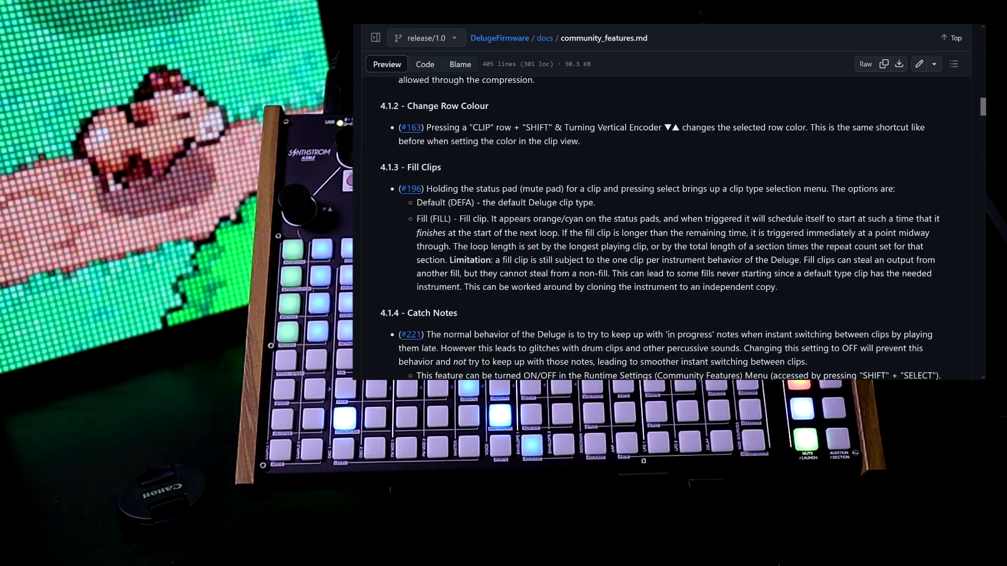
scroll(down, 3)
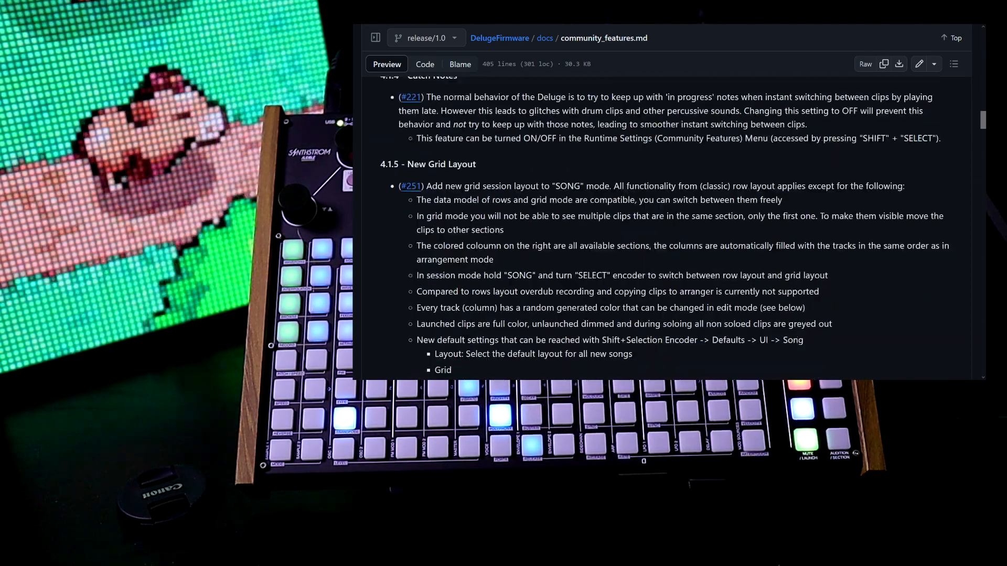
mouse_move(394, 163)
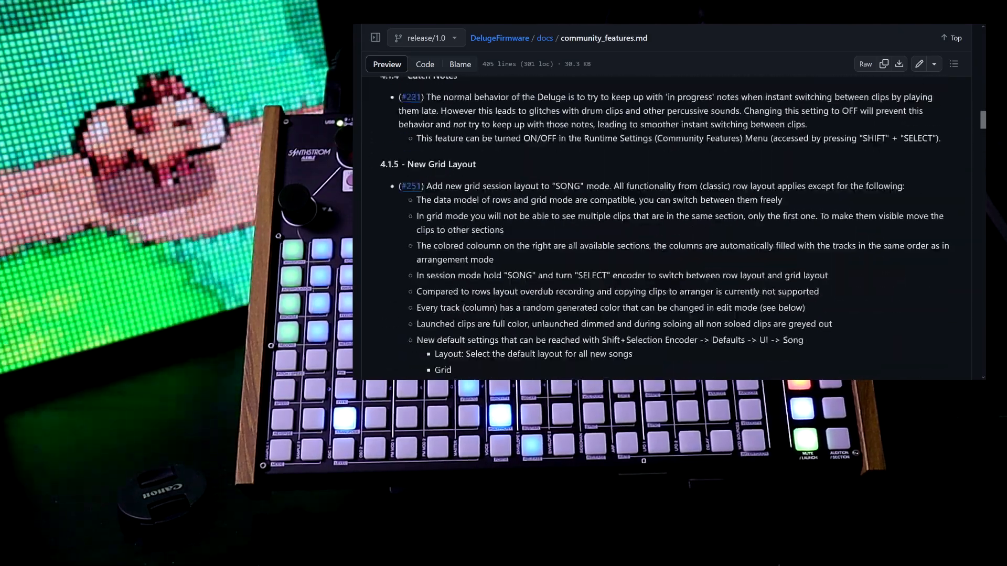
Scroll through Filters, Stereo Chorus, MIDI Takeover and Quantized Stutter to 4.2.7 Grain FX
scroll(down, 3)
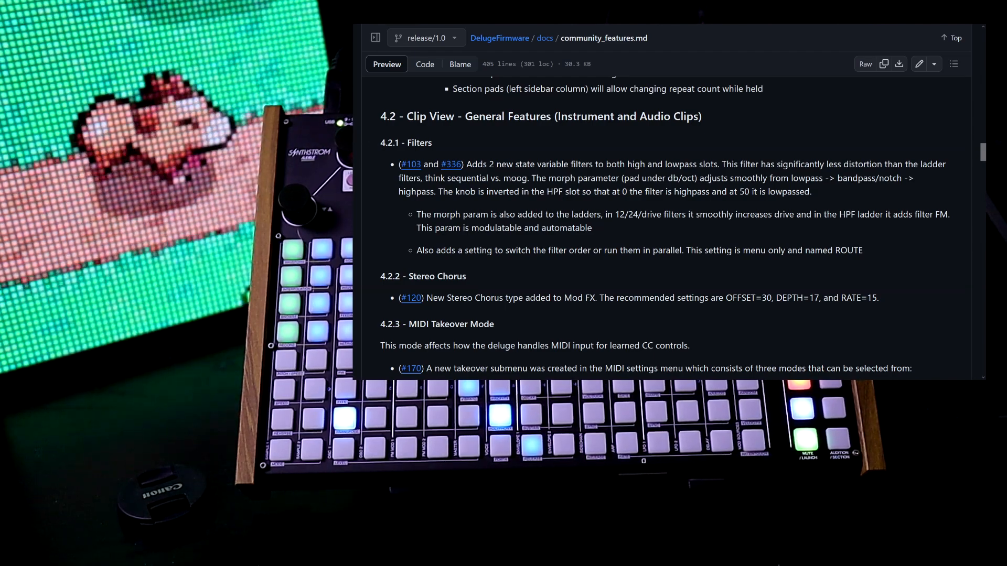
scroll(down, 3)
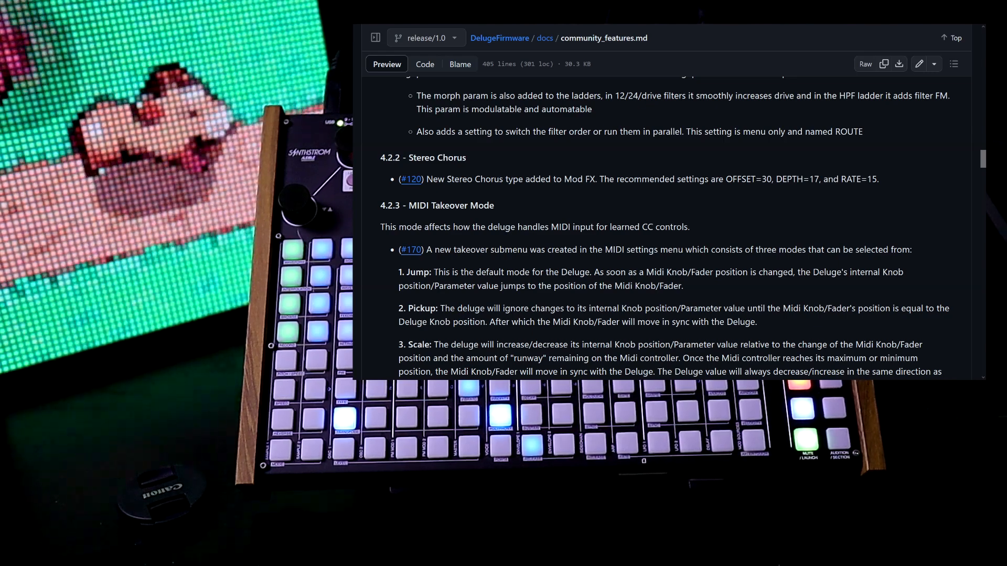
scroll(down, 3)
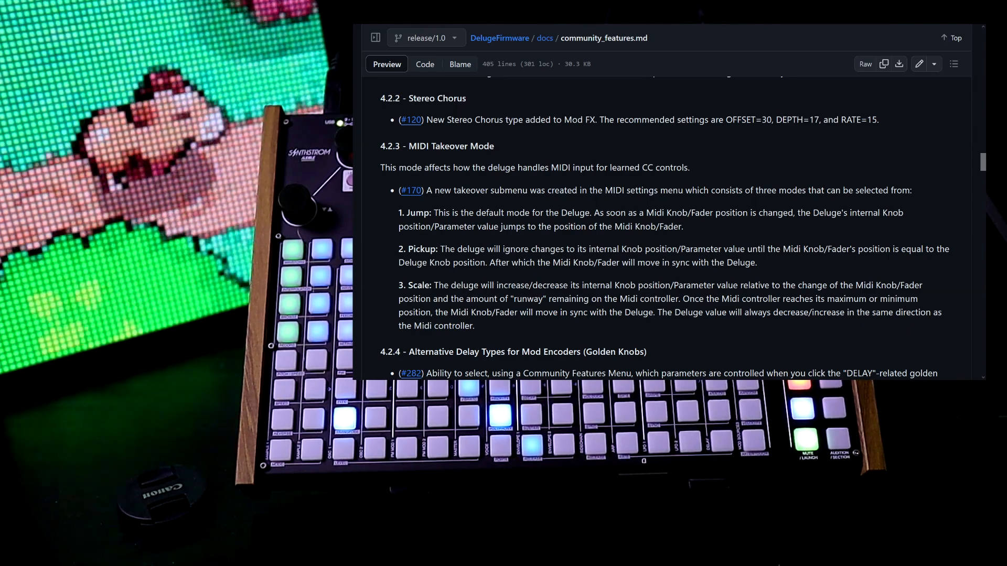
scroll(down, 3)
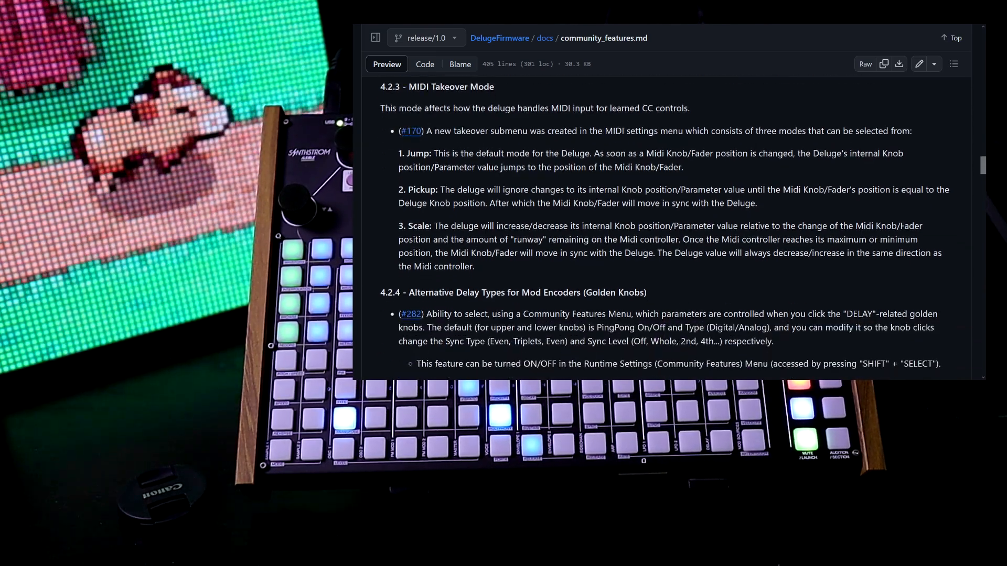
scroll(down, 3)
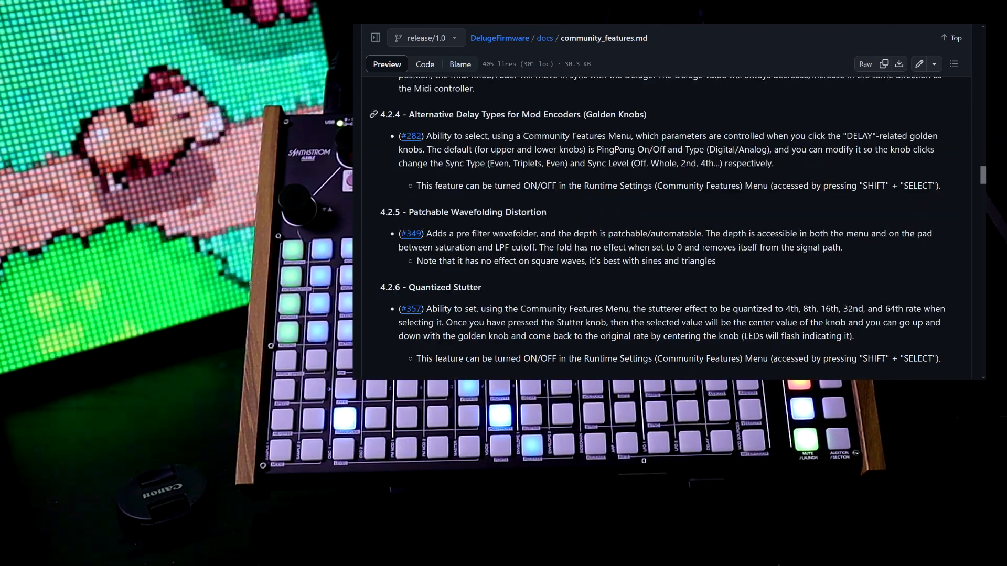
scroll(down, 3)
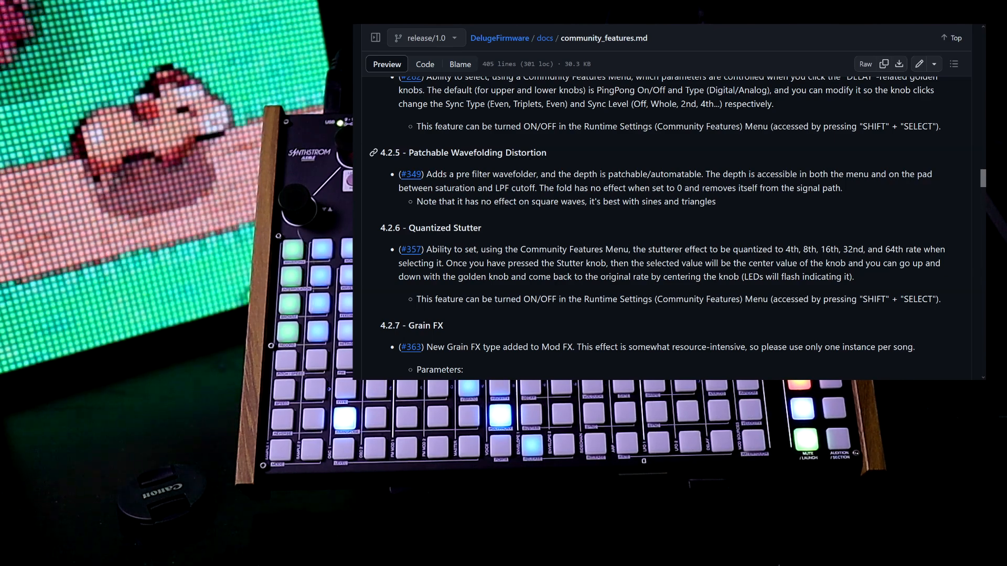
scroll(down, 3)
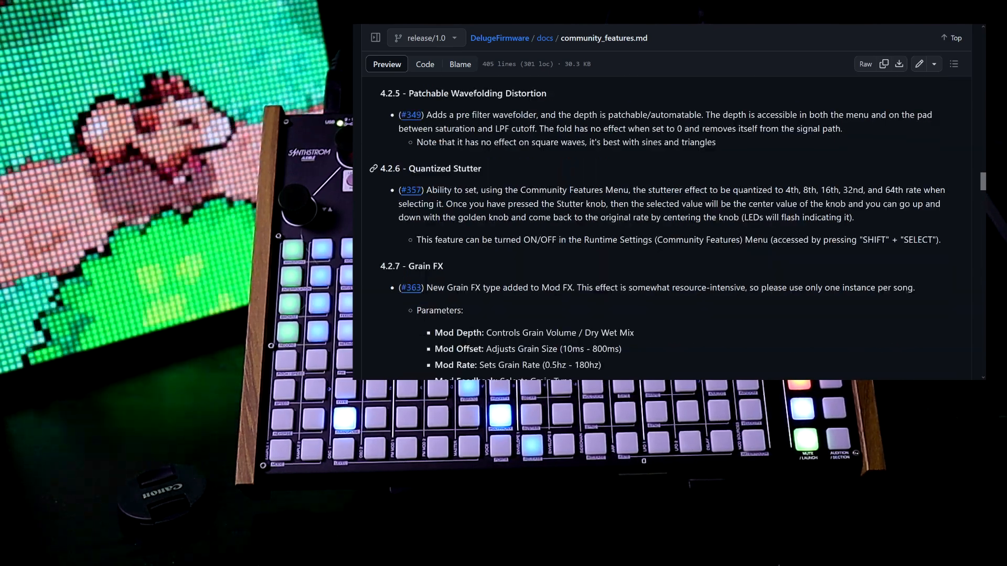
scroll(down, 3)
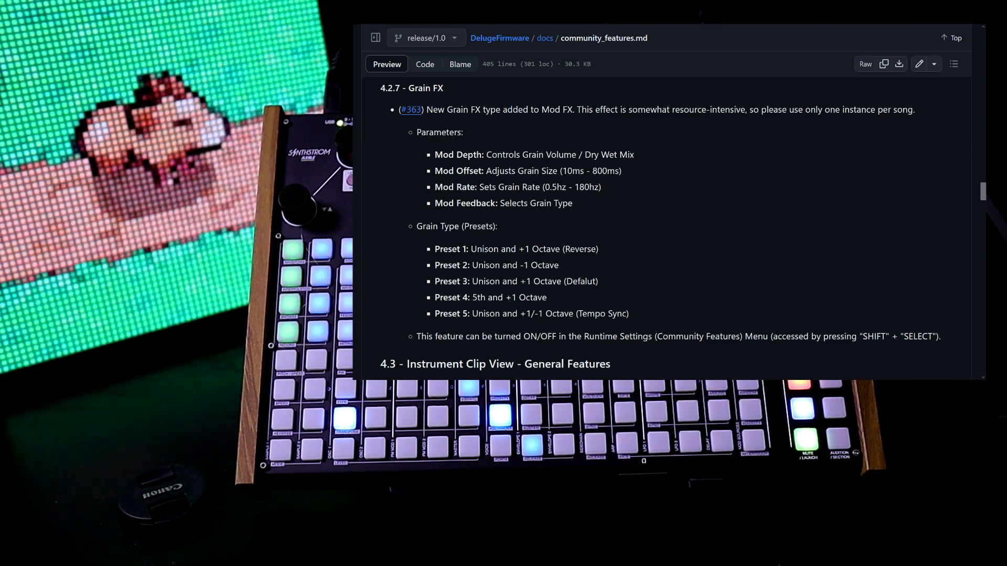
Scroll through LFO shapes, Quantize & Humanize and Fill Mode to 4.3.5 Automation View
scroll(down, 3)
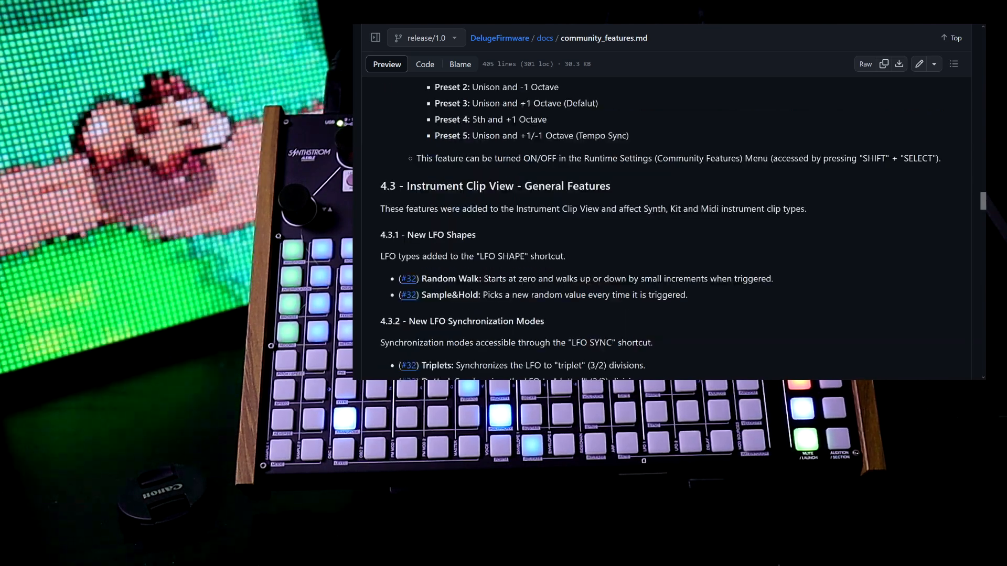
scroll(down, 3)
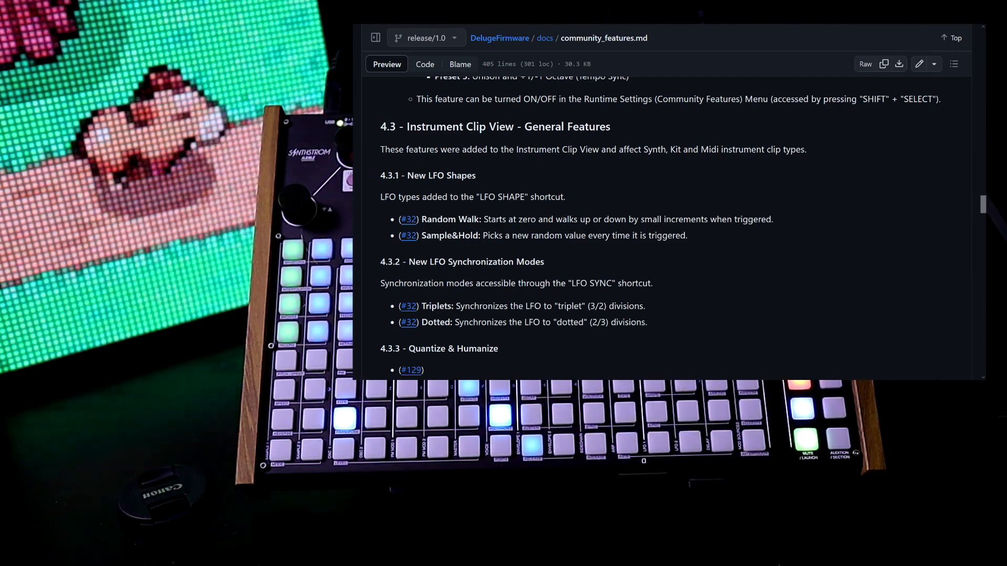
scroll(down, 3)
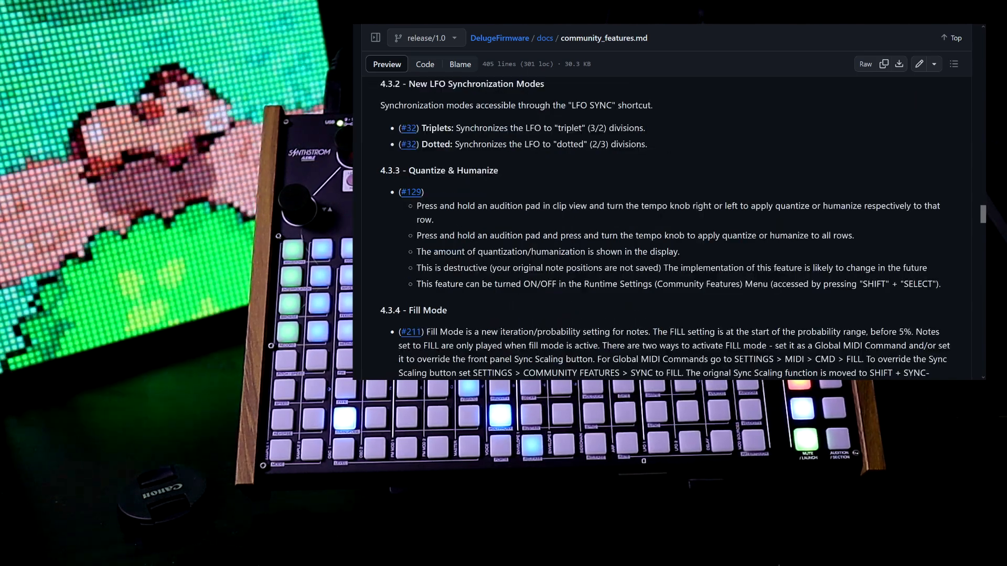
scroll(down, 3)
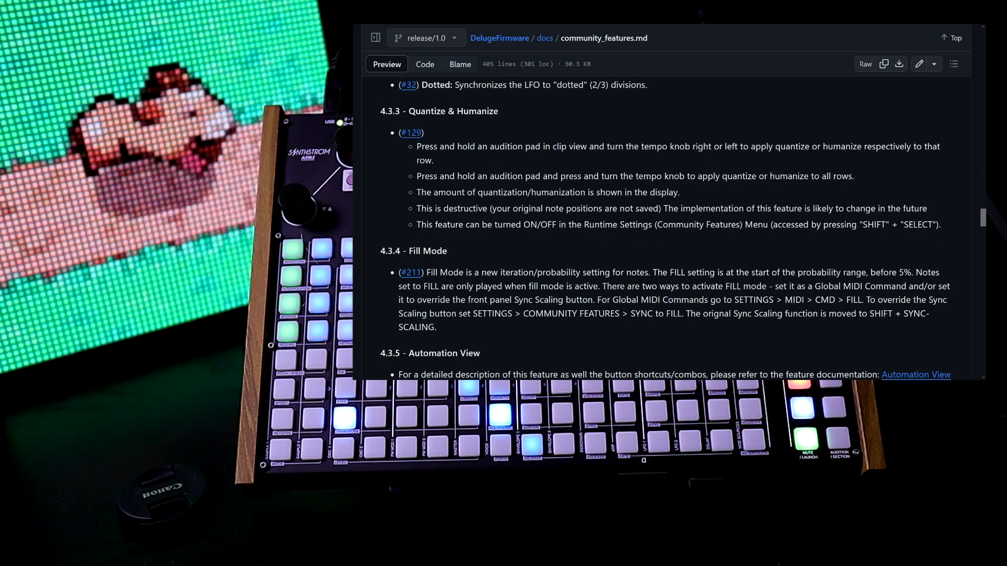
scroll(down, 3)
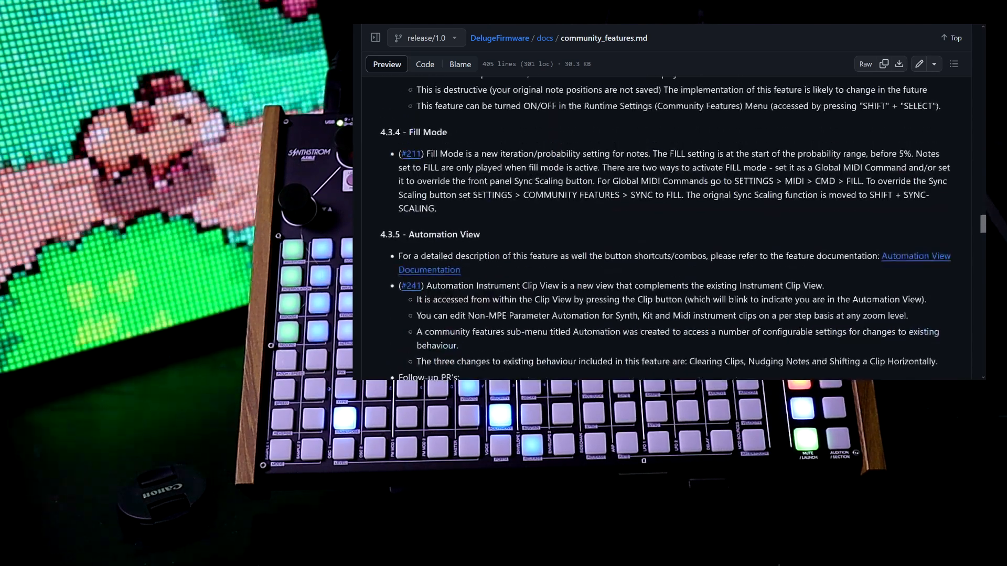
scroll(down, 3)
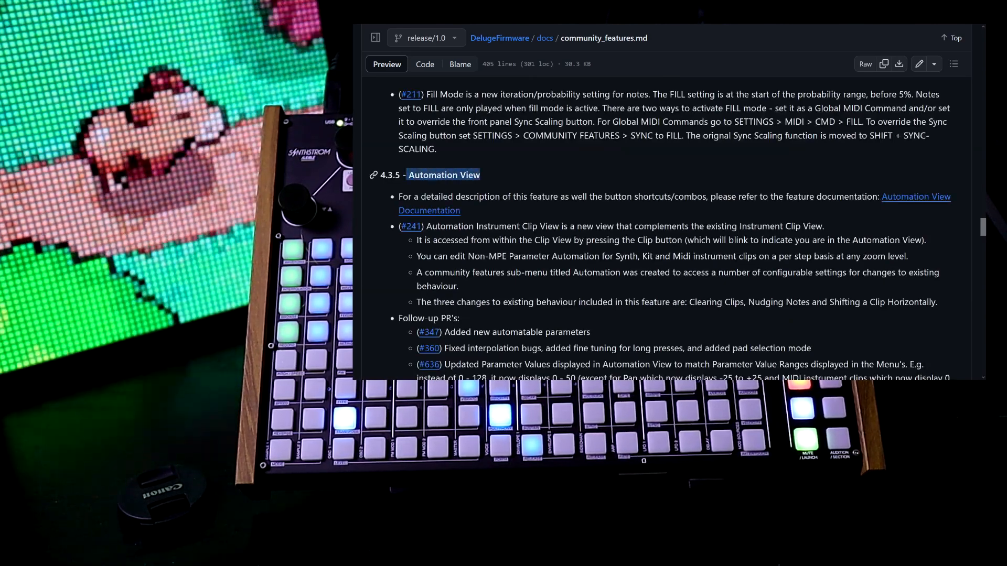
Highlight the 'Set Probability By Row' heading, then scroll to 4.5 Synth/Kit Clip Features
scroll(down, 3)
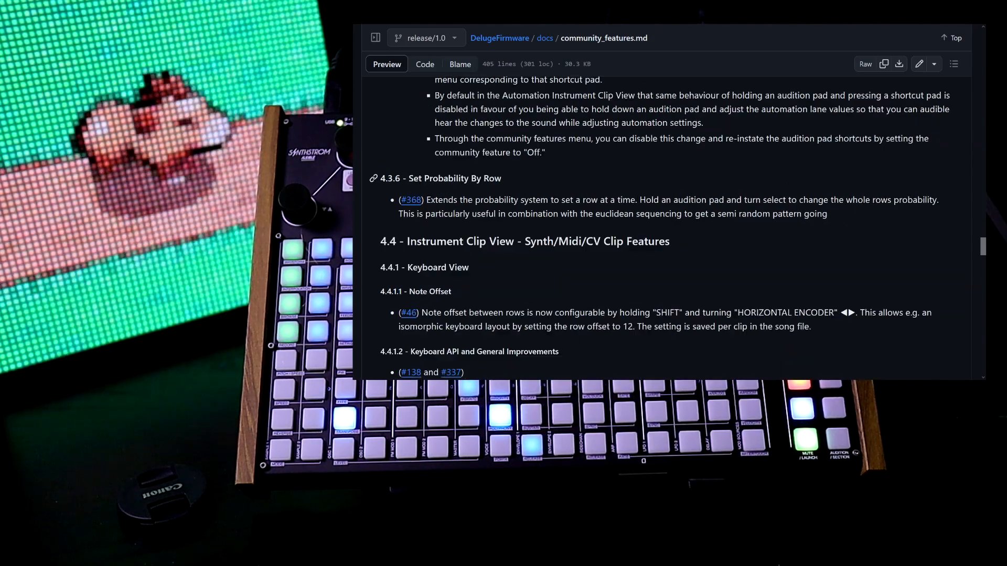
double_click(455, 178)
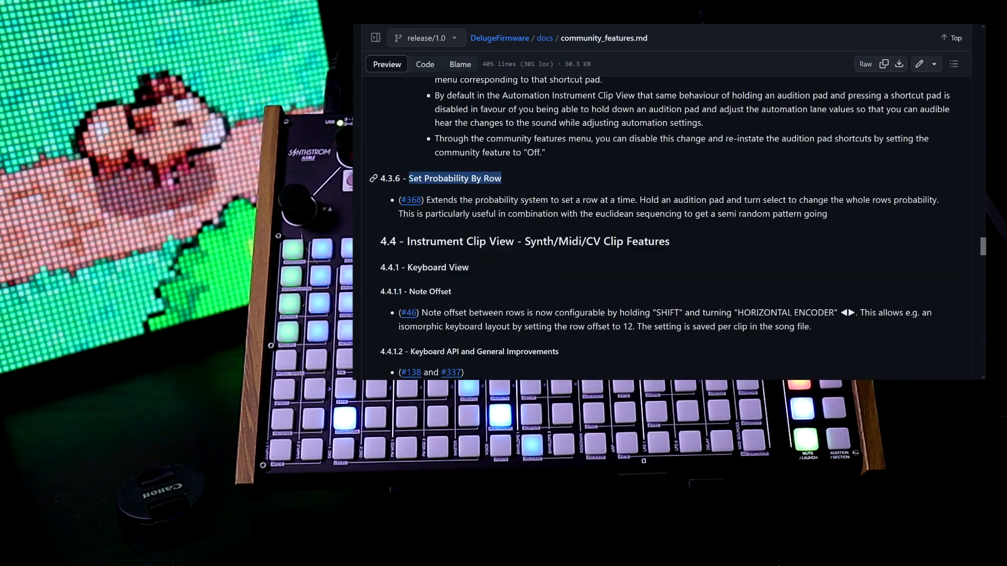
scroll(down, 3)
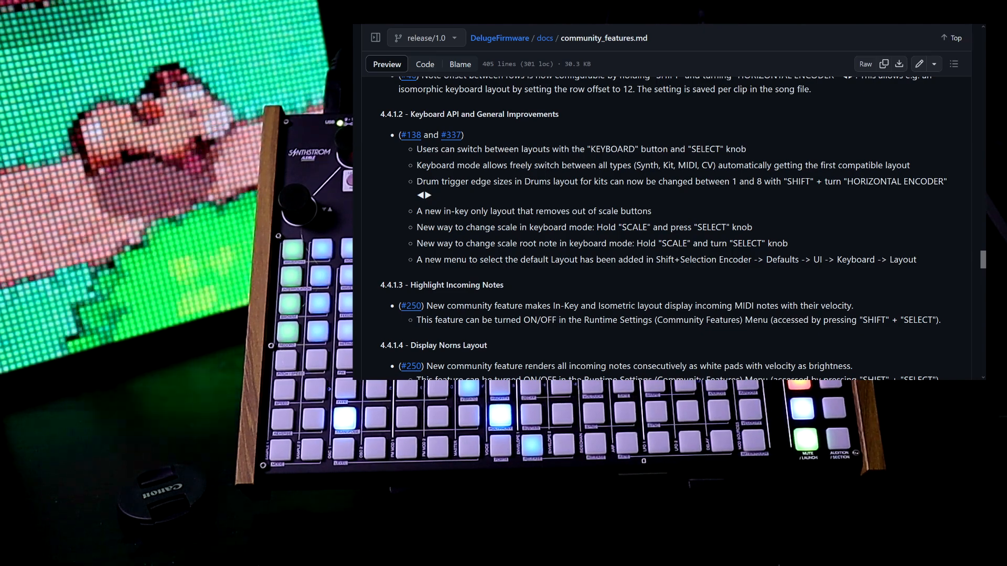
scroll(down, 3)
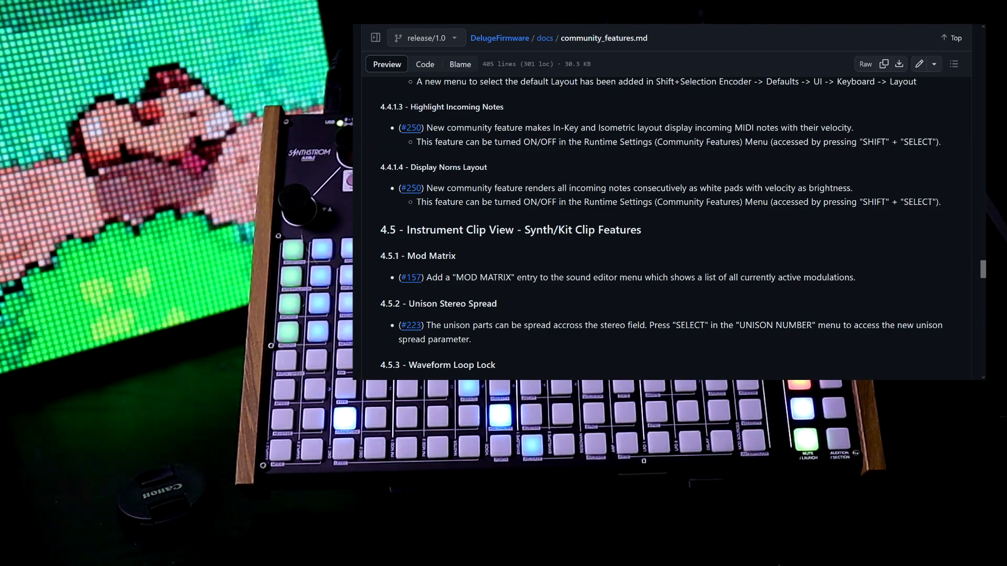
Scroll through Mod Matrix and Waveform Loop Lock to 4.6.1 and 4.6.2 Drum Randomizer
scroll(down, 3)
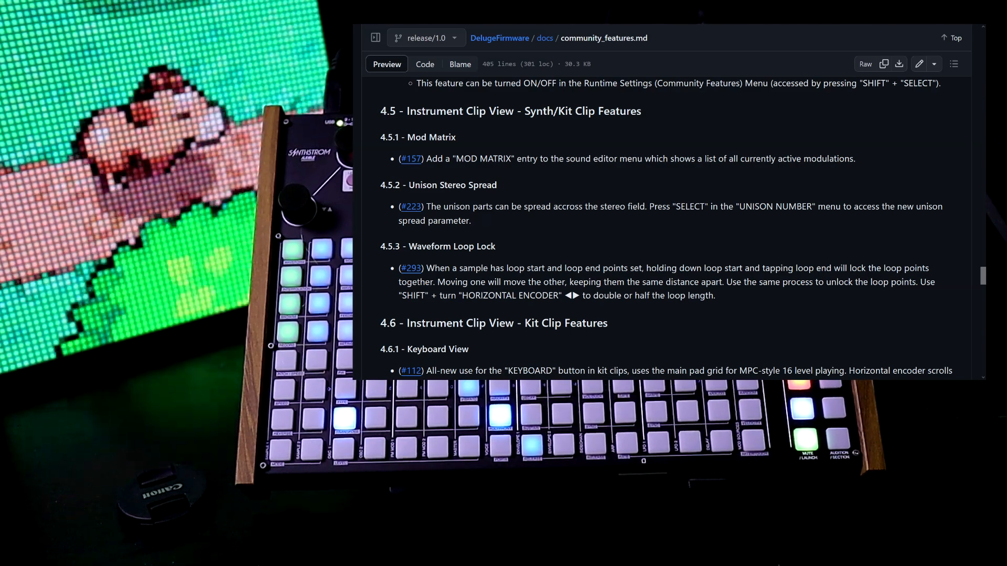
scroll(down, 3)
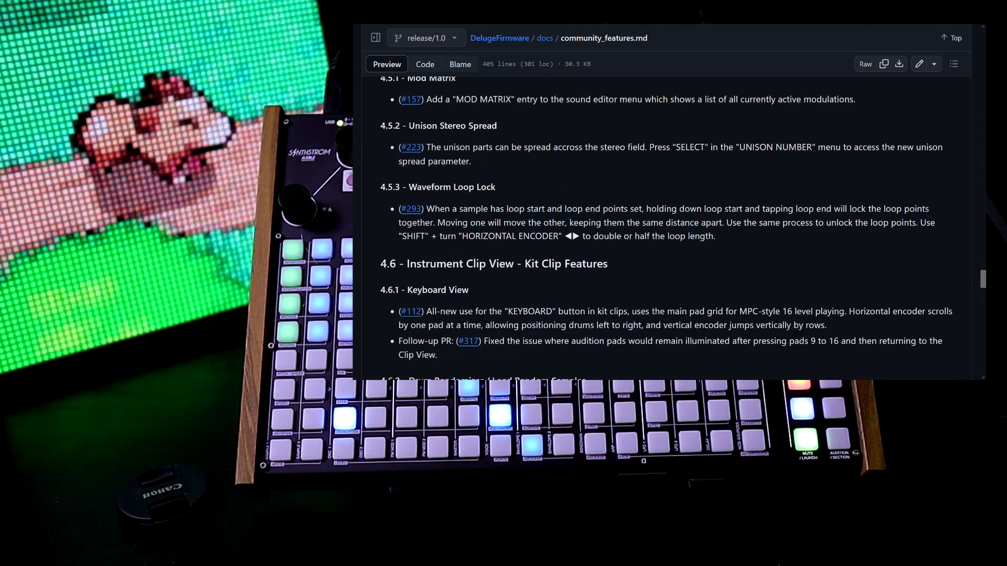
scroll(down, 3)
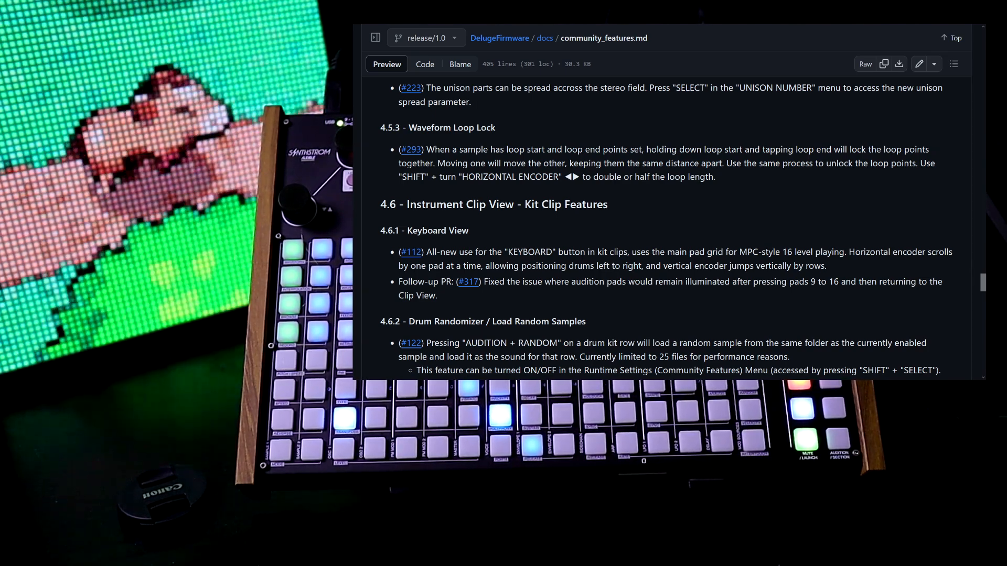
Scroll through Manual Slicing and Batch Delete Kit Rows to Audio Clip View's Shift Clip
scroll(down, 3)
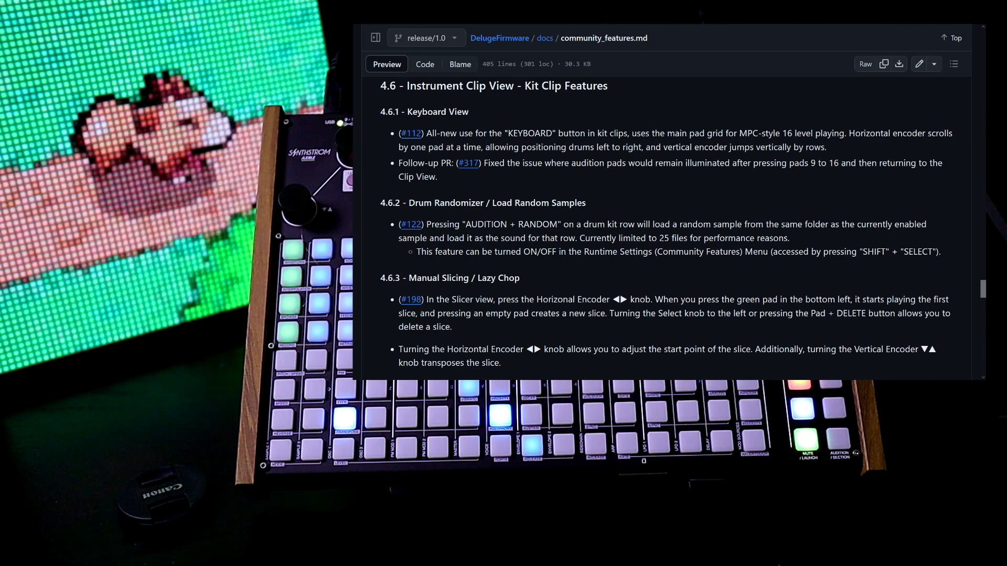
scroll(down, 3)
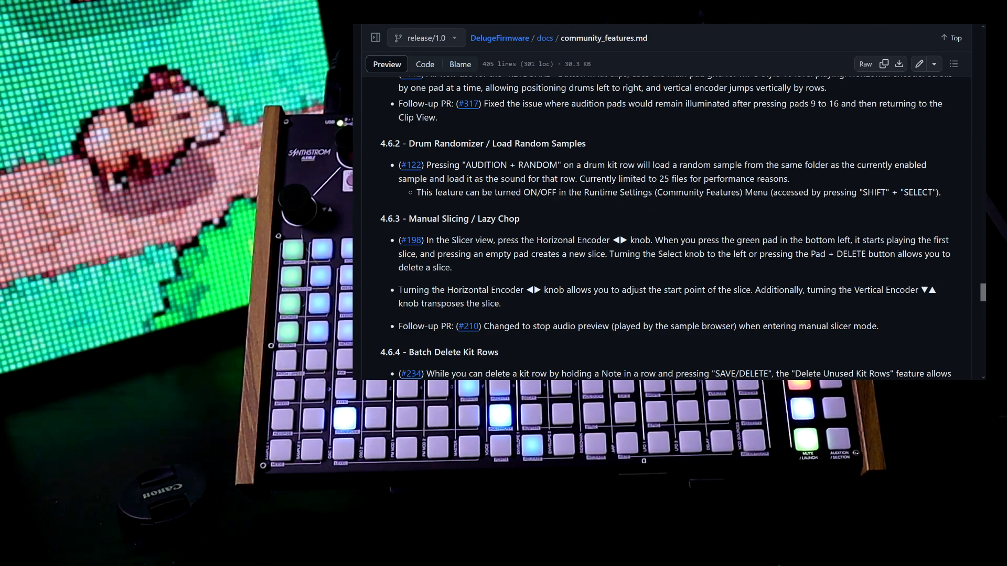
scroll(down, 3)
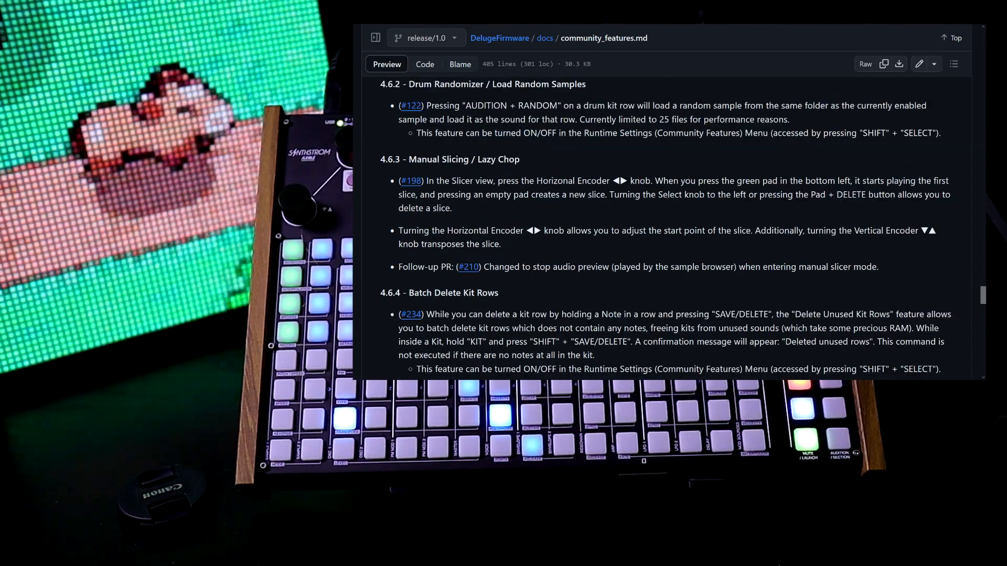
scroll(down, 3)
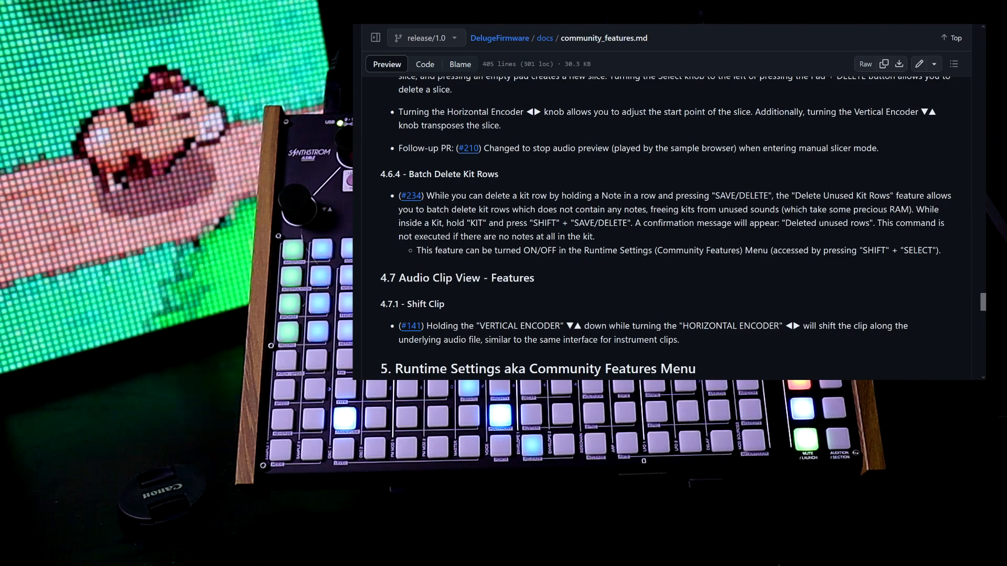
Scroll the Runtime Settings list from Drum Randomizer past Stutter Rate Quantize to Automation
scroll(down, 3)
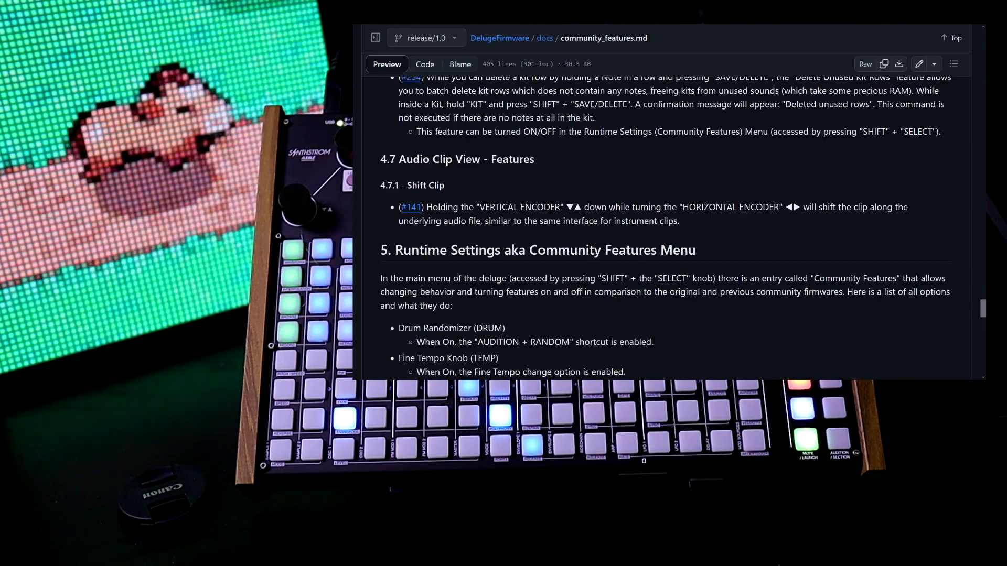
scroll(down, 3)
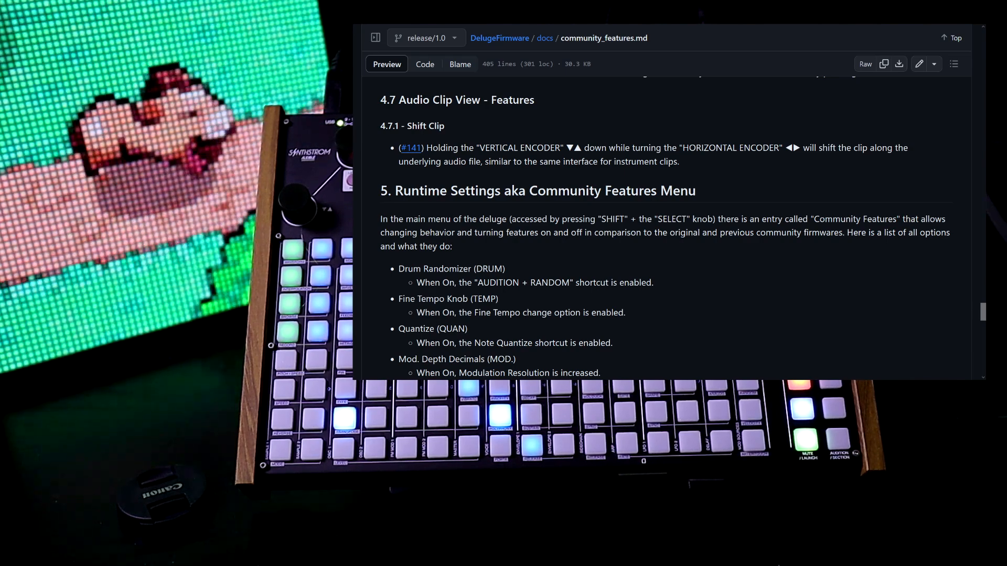
scroll(down, 3)
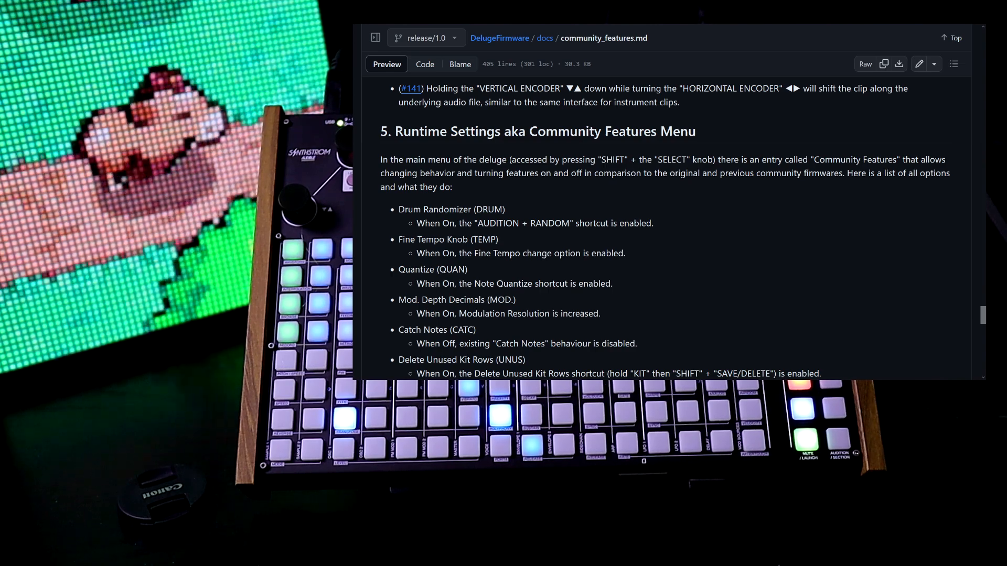
scroll(down, 3)
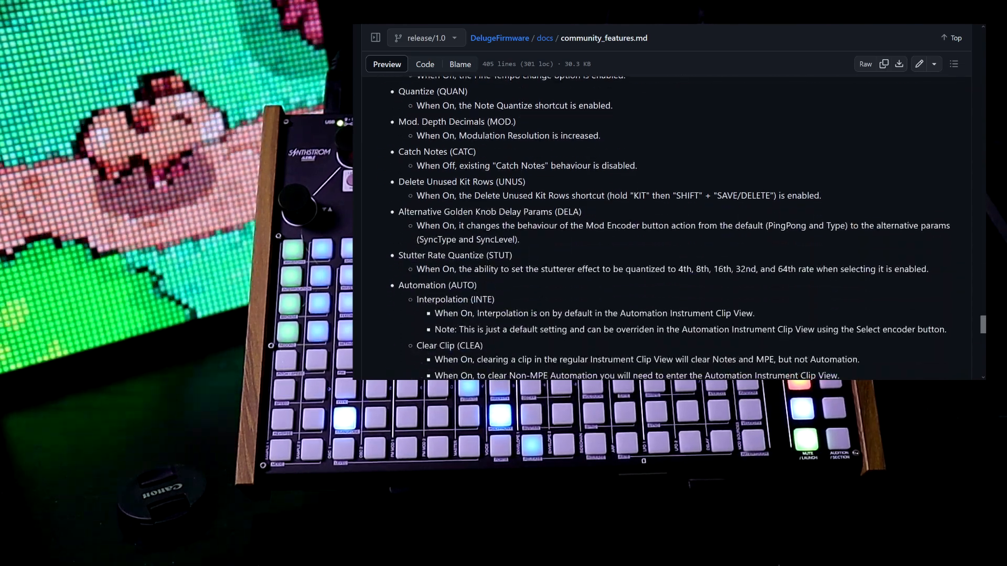
Scroll to the page end, then back up slightly to the Sysex Handling section
scroll(down, 3)
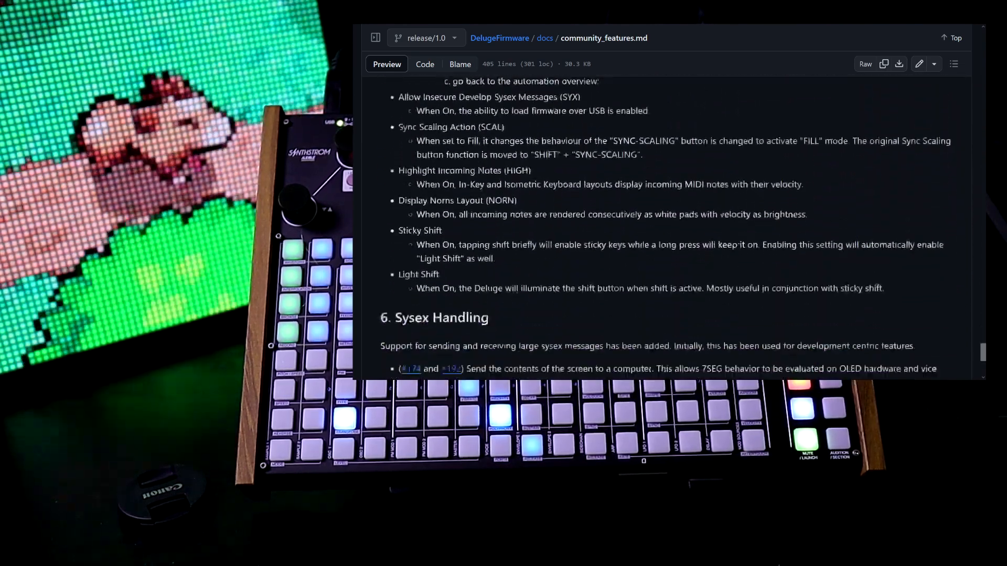
scroll(down, 3)
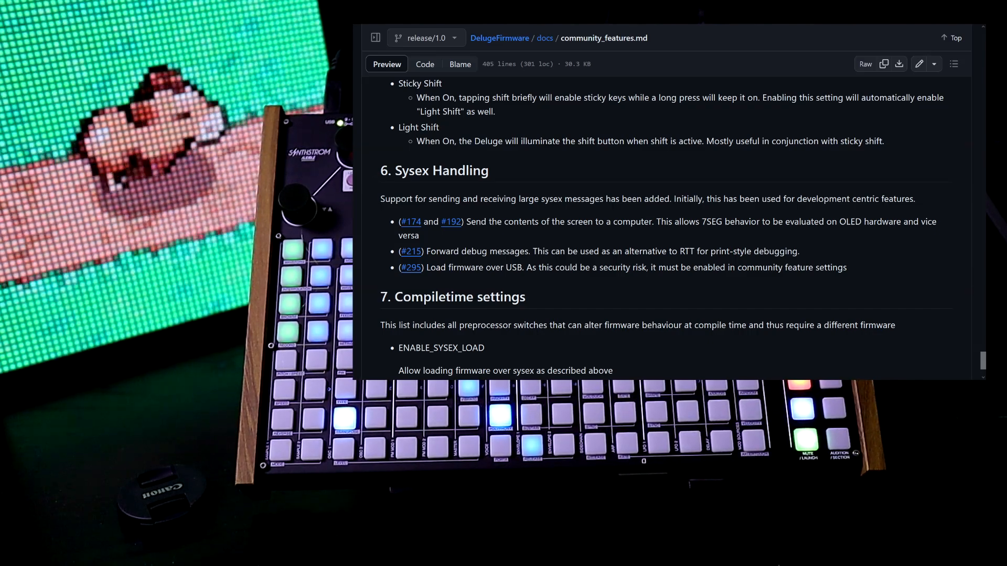
scroll(up, 3)
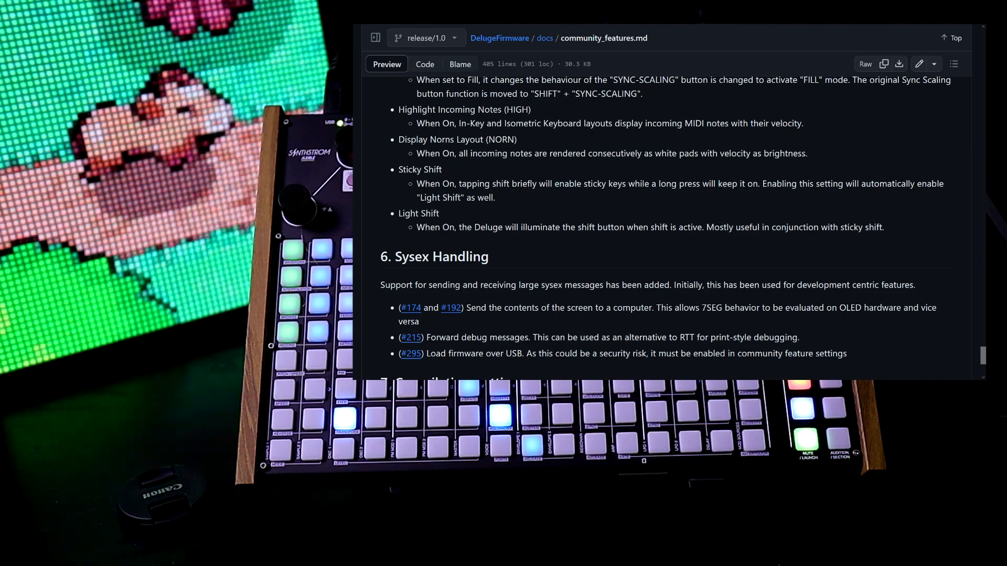